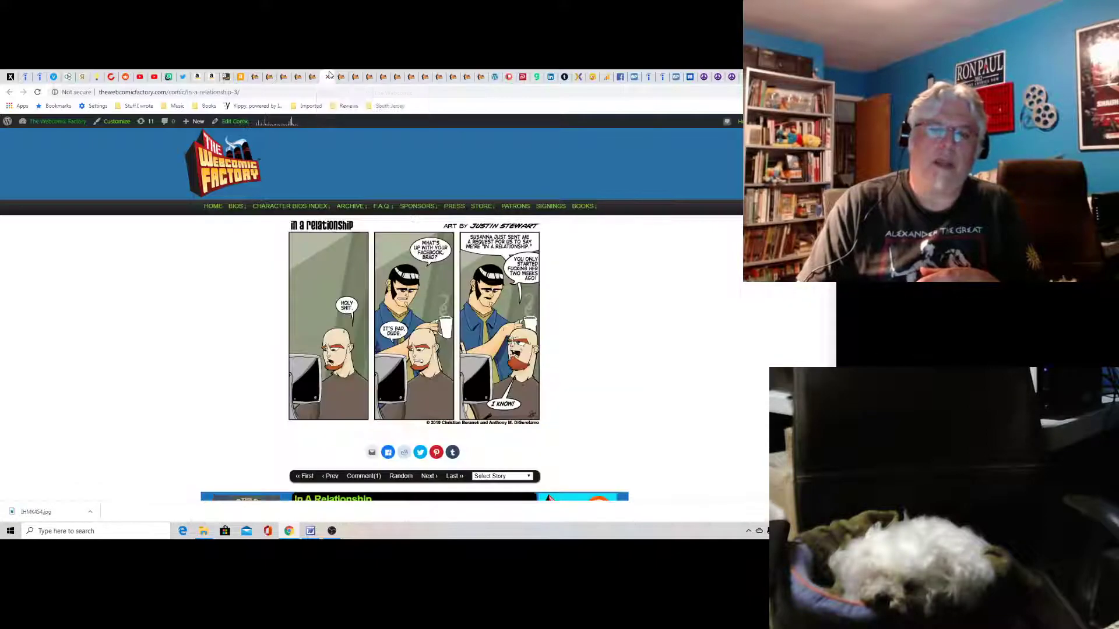
# - Skim the first strip's page and switch to the 2011 M.C. Carper strip 'What You're Thinking'
pyautogui.scroll(-3)
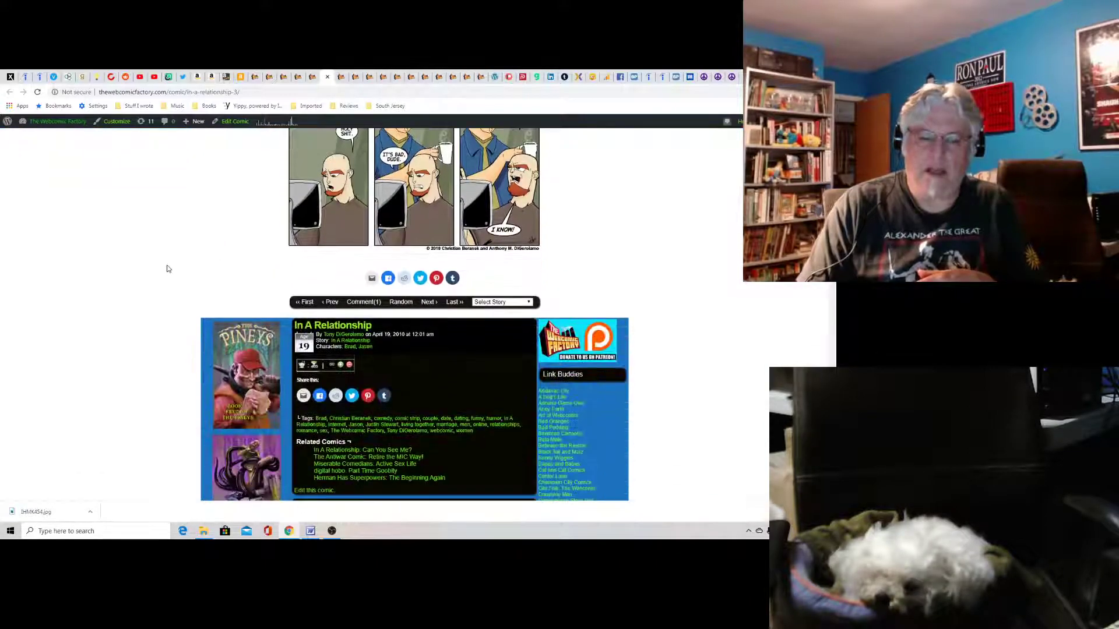
pyautogui.scroll(3)
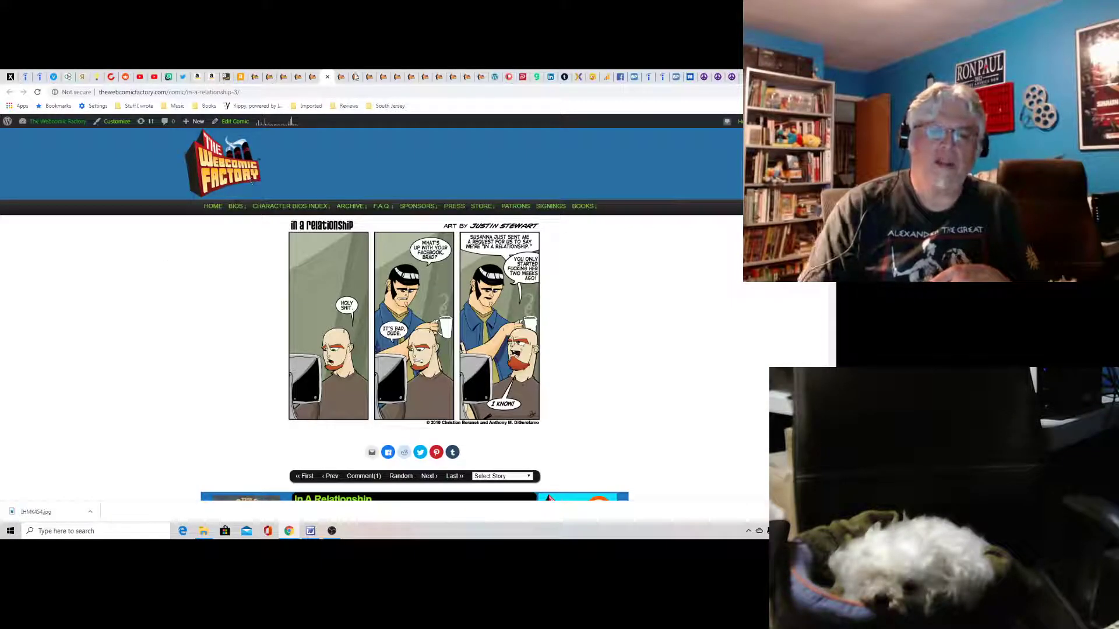
pyautogui.click(429, 476)
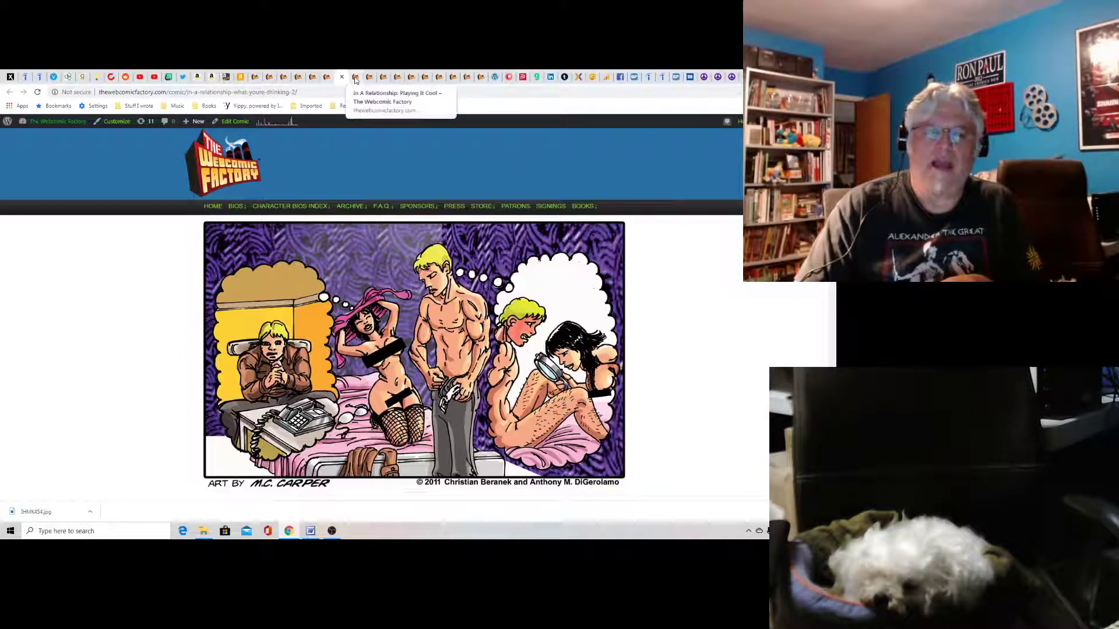
# - Switch to the 'In A Relationship: Playing It Cool' strip from January 2013
pyautogui.click(356, 77)
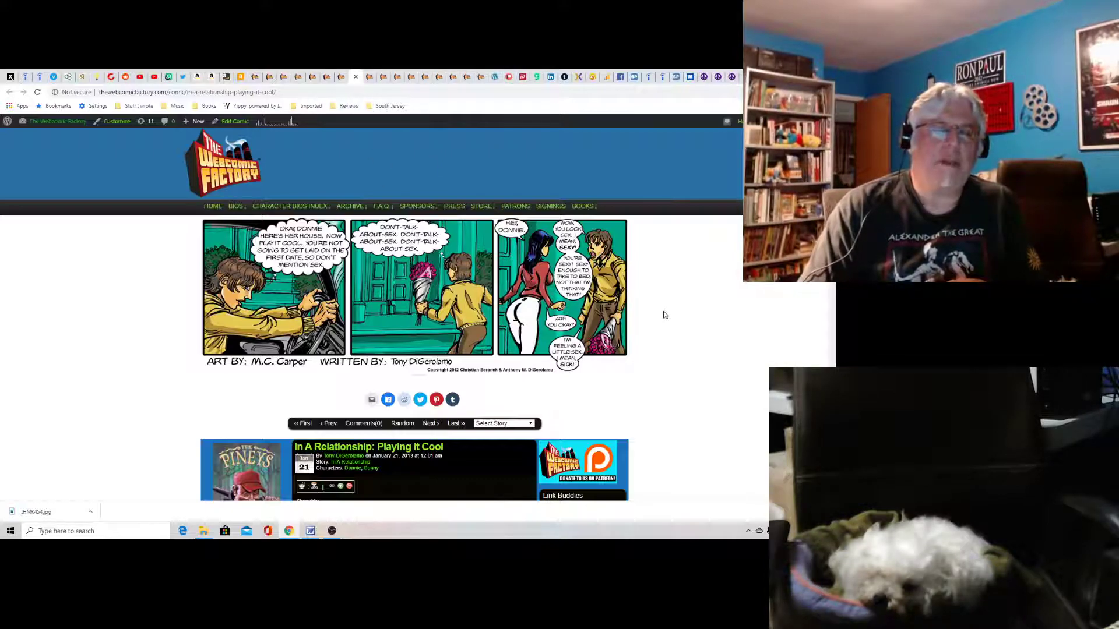
# - From Character Bios Index, open In A Relationship in a new tab and show its archive page
pyautogui.click(291, 206)
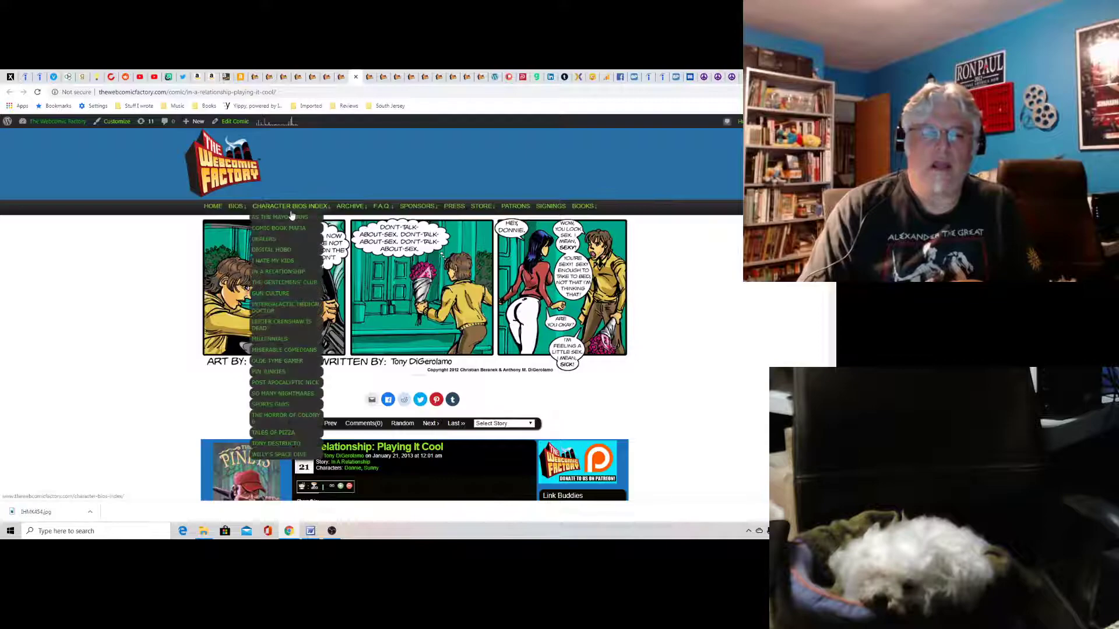
pyautogui.rightClick(279, 271)
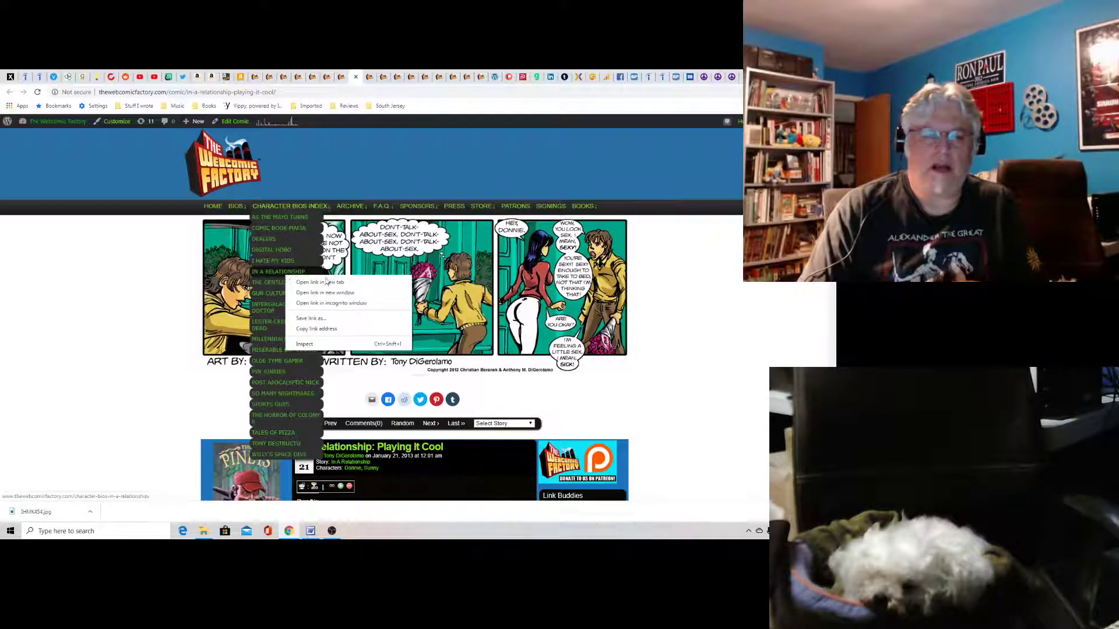
pyautogui.click(317, 283)
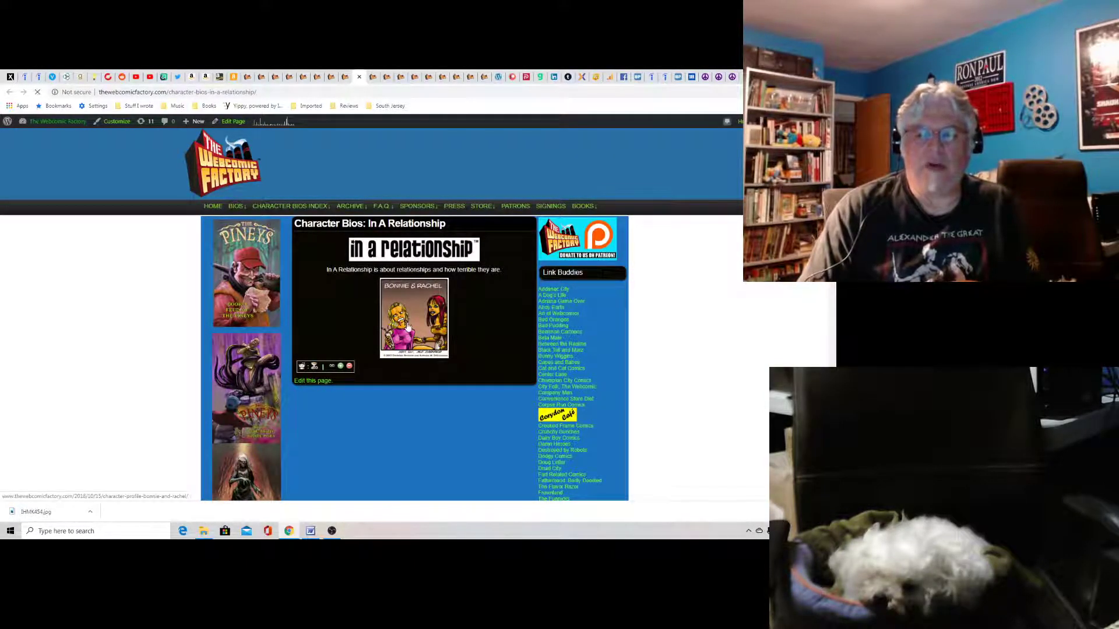
pyautogui.click(414, 317)
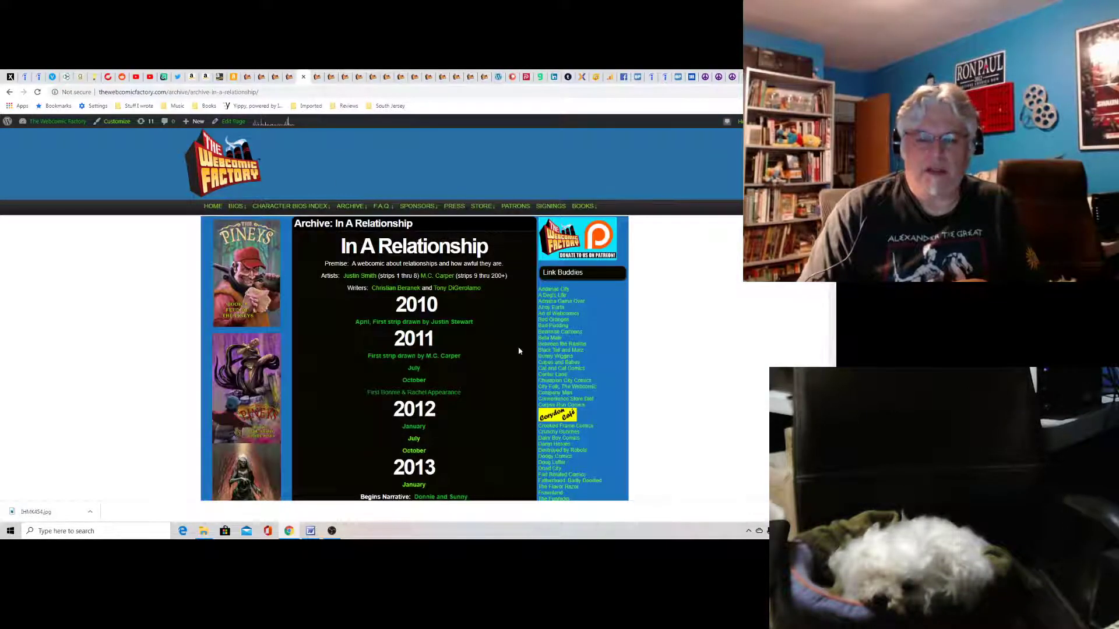
# - Scroll the archive down through the 2013 milestones and 2014 entries
pyautogui.scroll(-3)
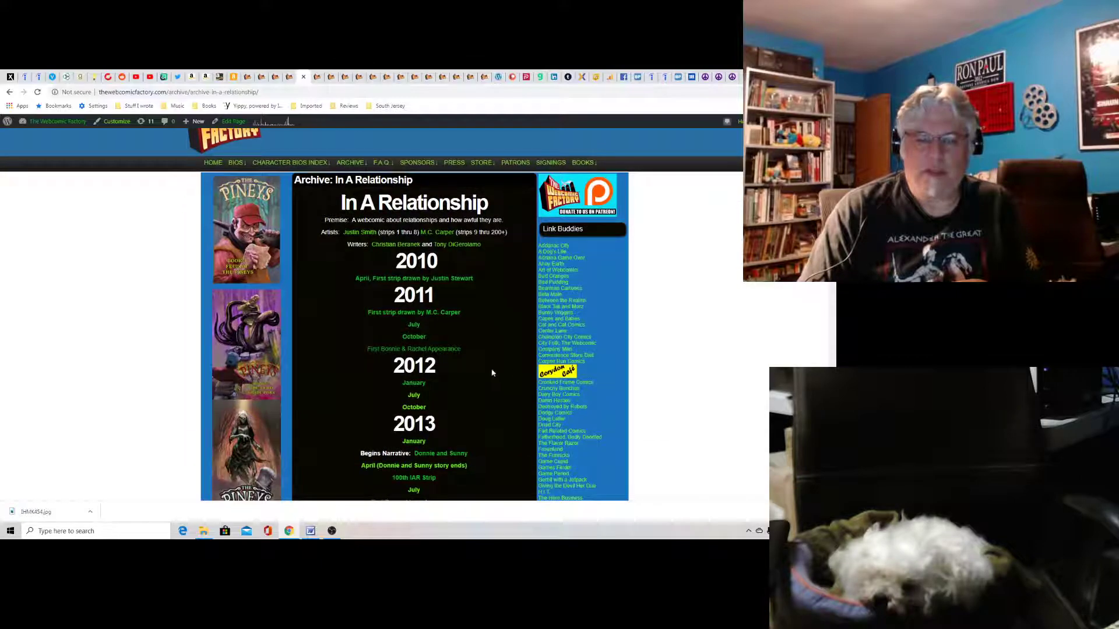
pyautogui.moveTo(461, 350)
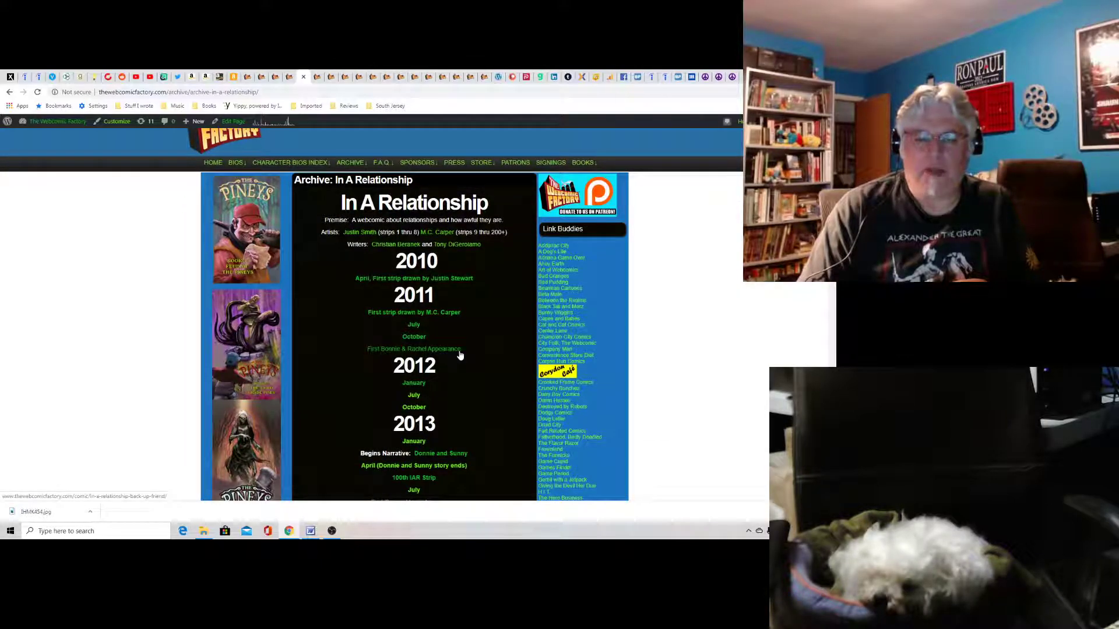
pyautogui.scroll(-3)
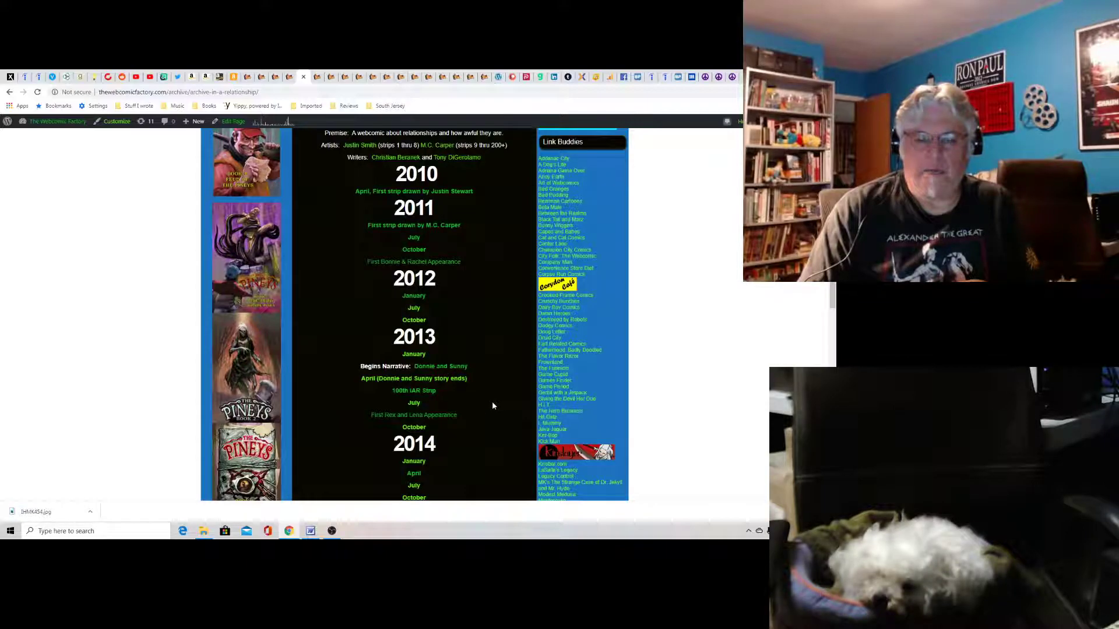
pyautogui.moveTo(440, 417)
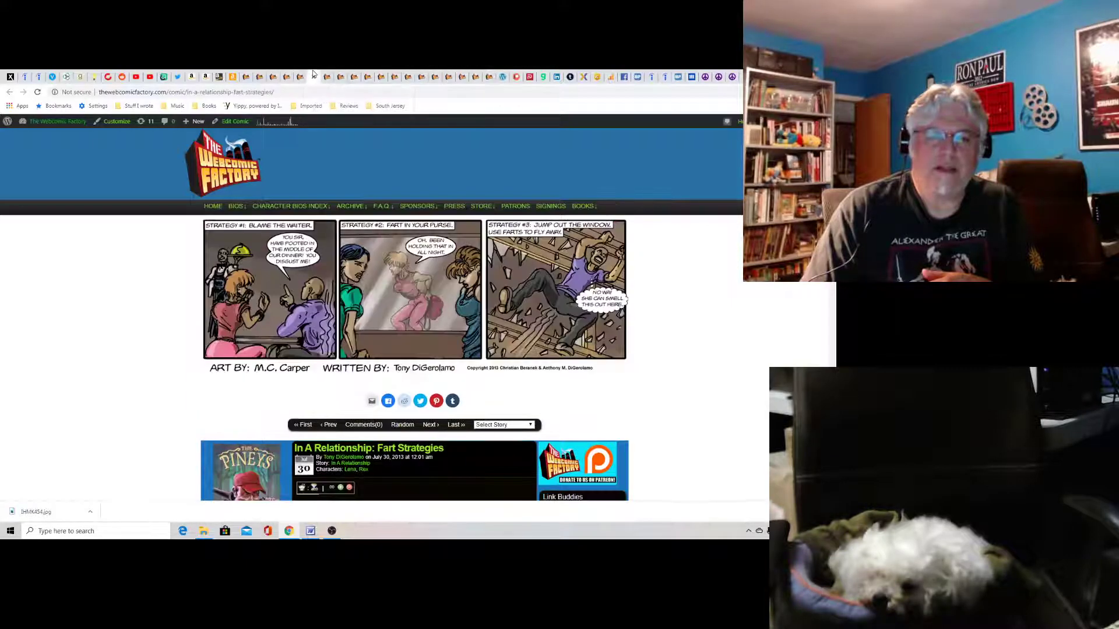
# - Switch to the April 2014 'Tough Call' strip
pyautogui.click(349, 206)
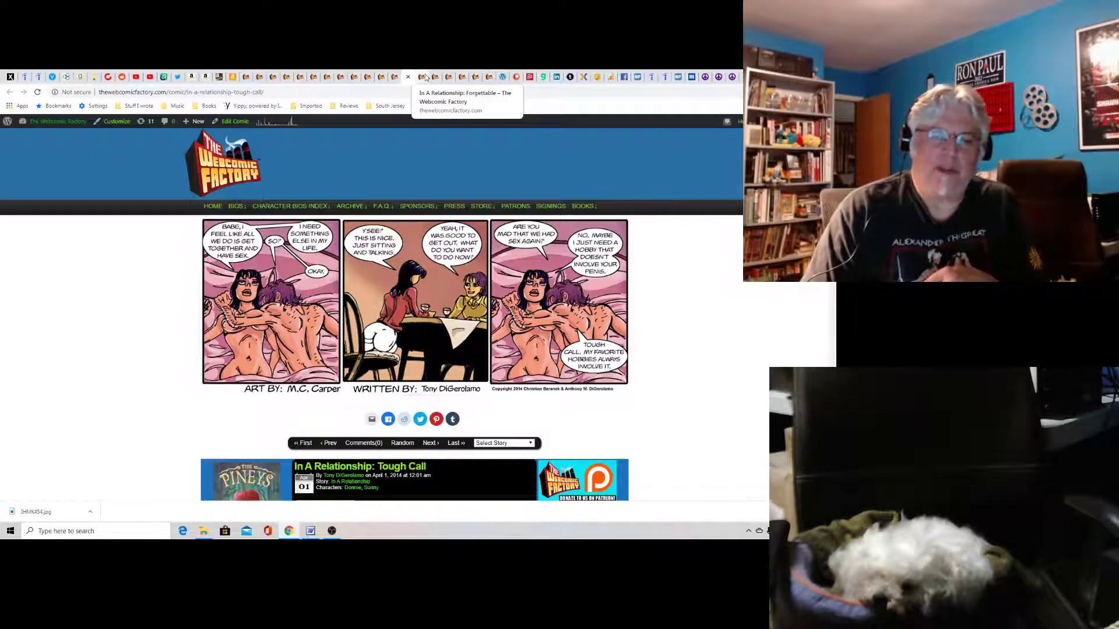
# - Bring up the 'Forgettable' strip and advance through 'Division of Labor' to April 2018's 'My Good Friend'
pyautogui.click(423, 77)
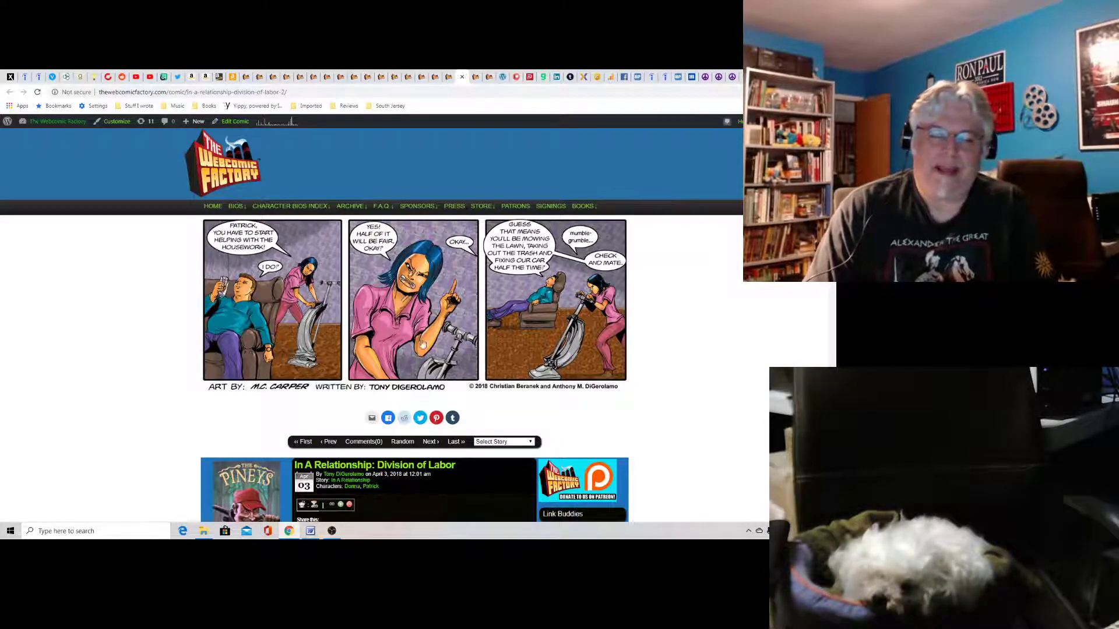
pyautogui.click(429, 441)
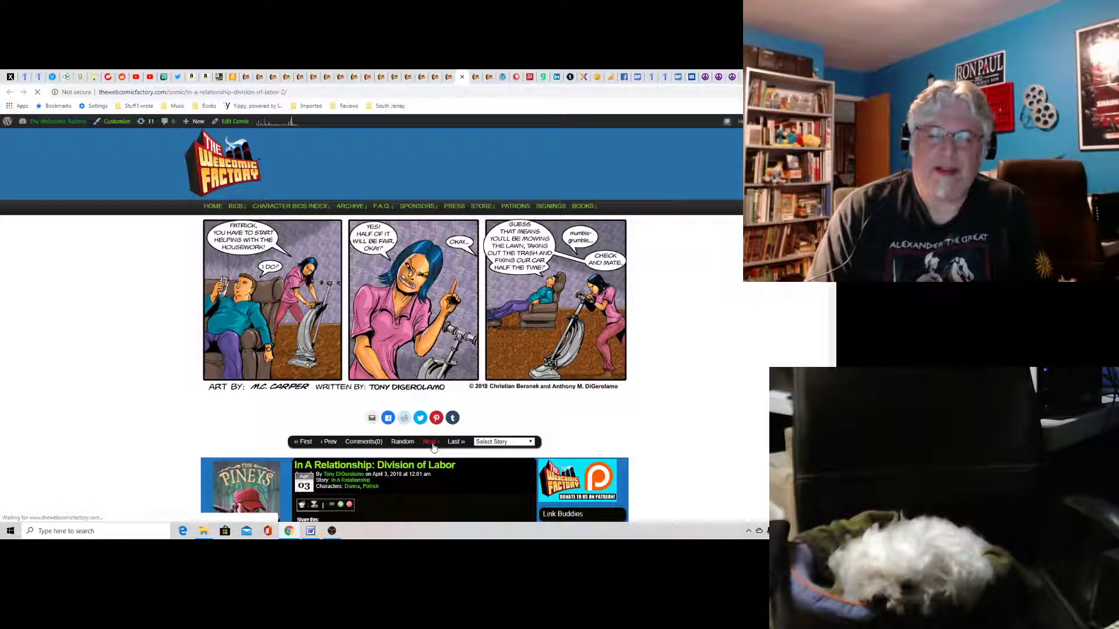
pyautogui.click(429, 441)
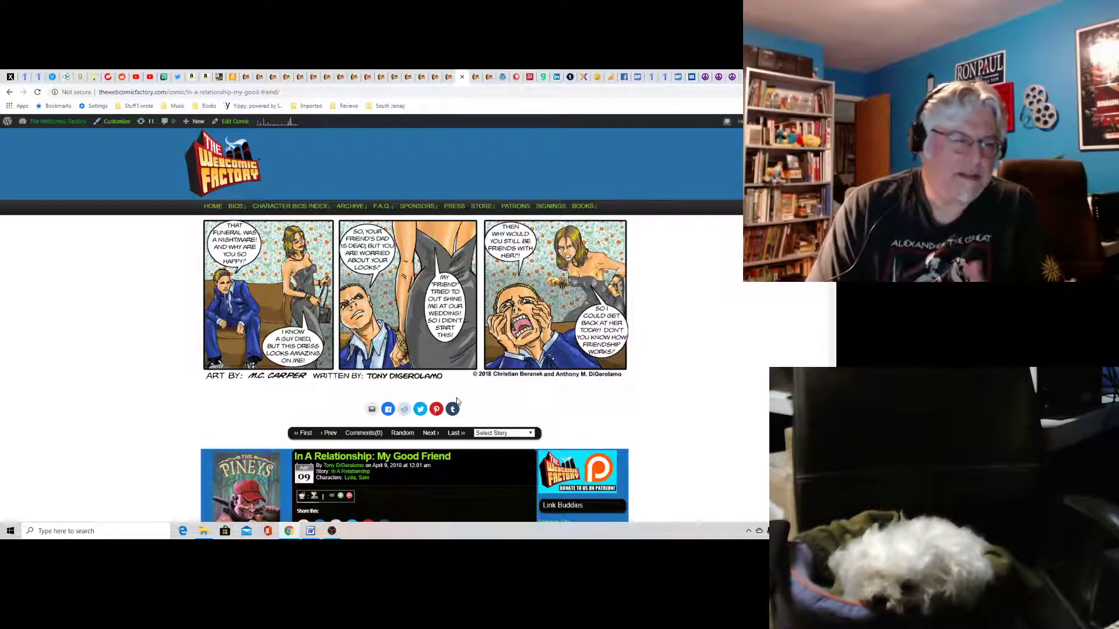
pyautogui.moveTo(635, 364)
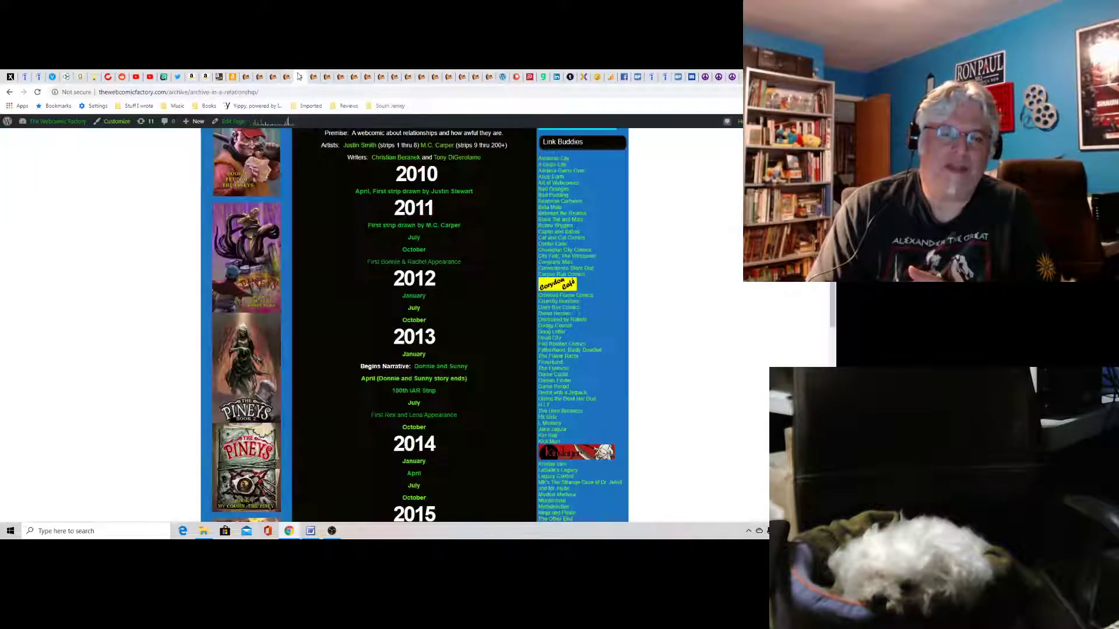
pyautogui.scroll(-3)
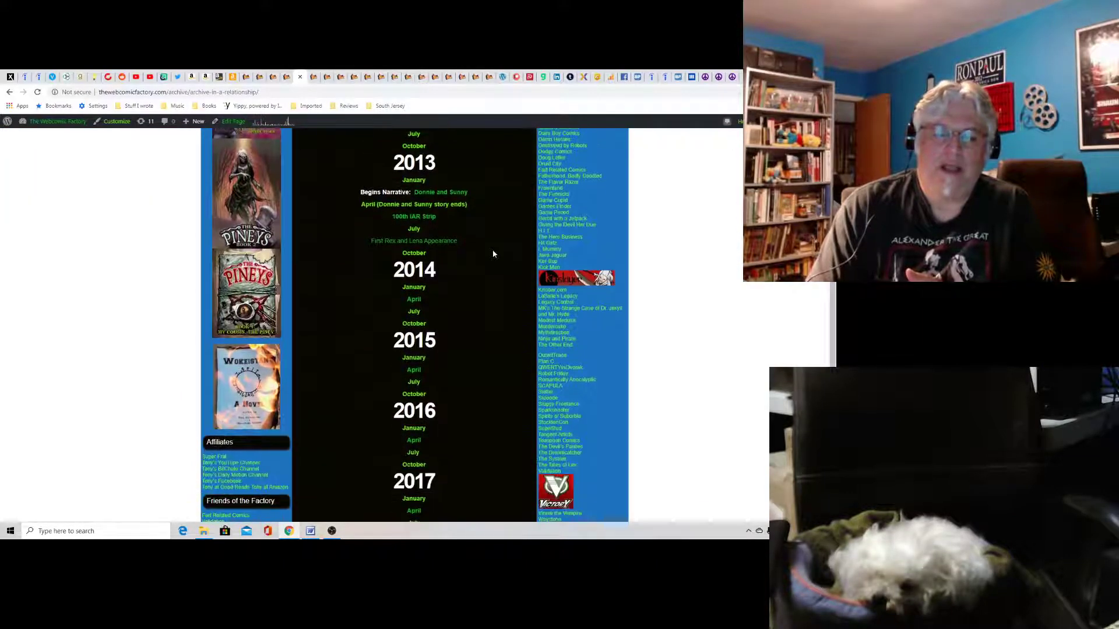
pyautogui.scroll(-3)
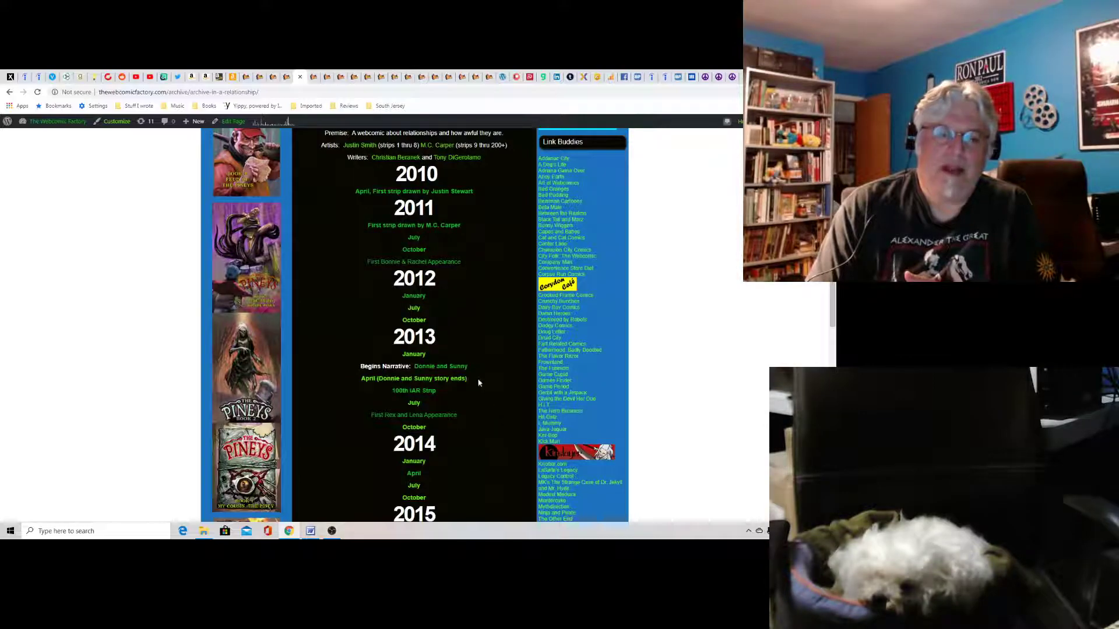
pyautogui.scroll(-3)
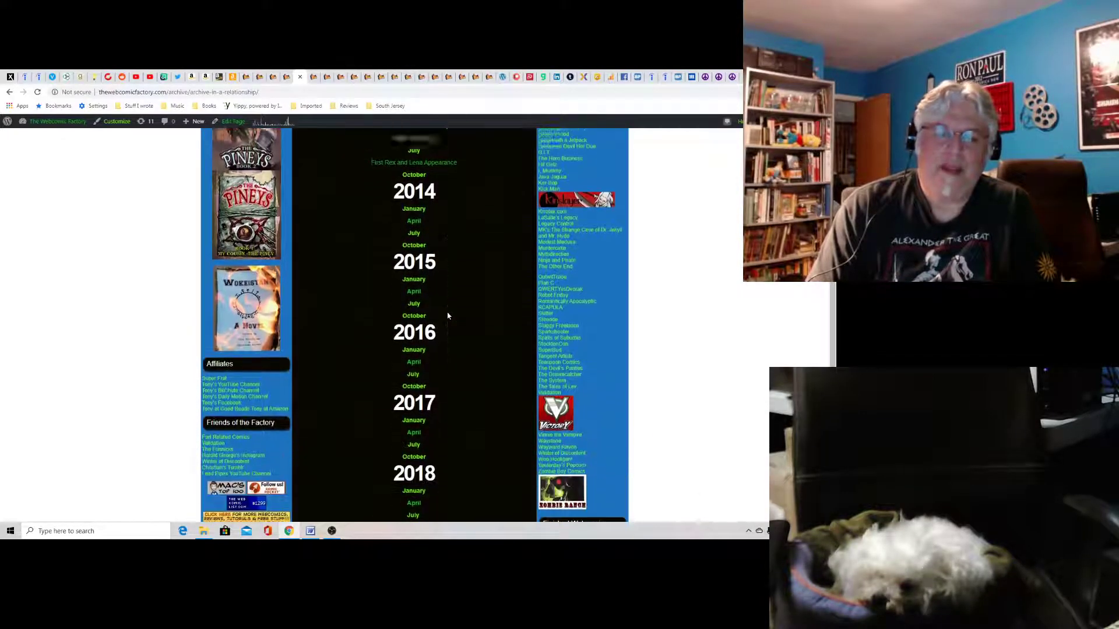
pyautogui.scroll(-3)
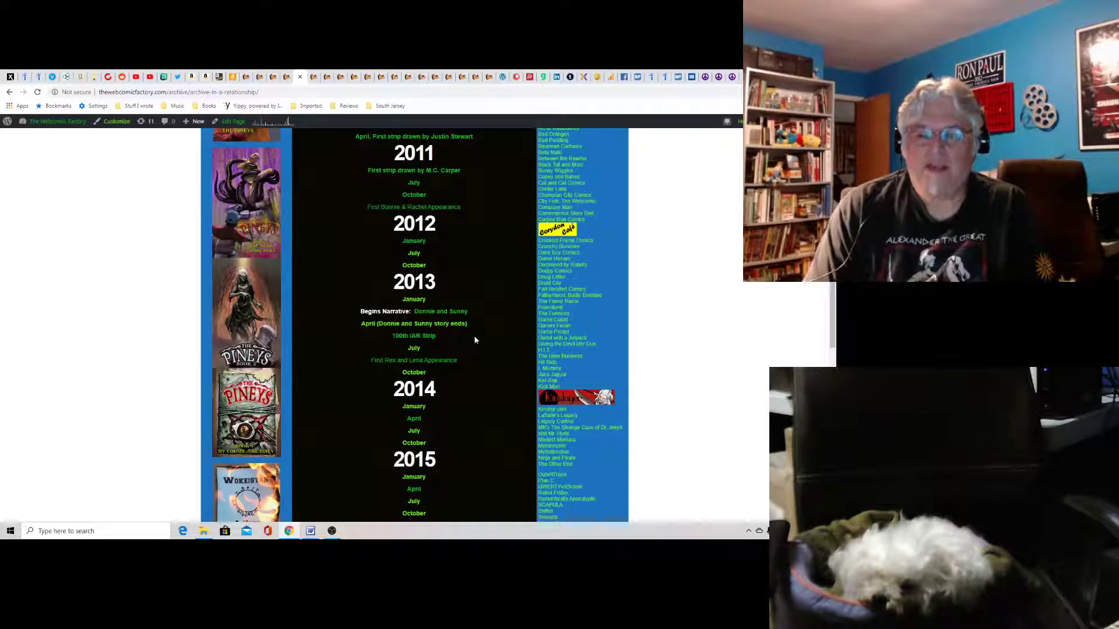
pyautogui.moveTo(484, 350)
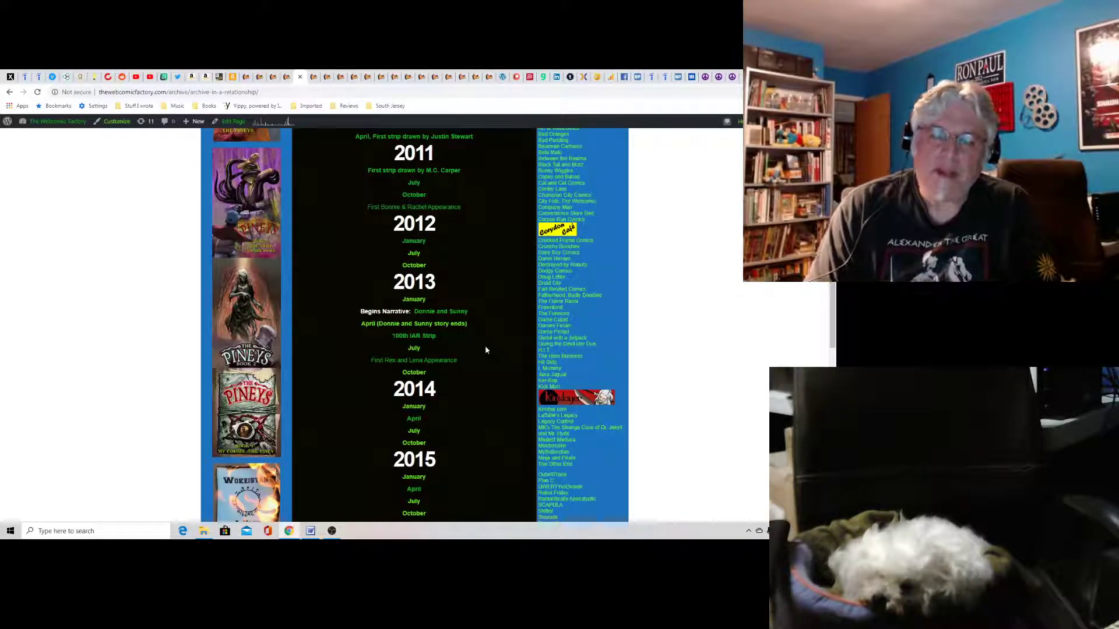
pyautogui.scroll(-3)
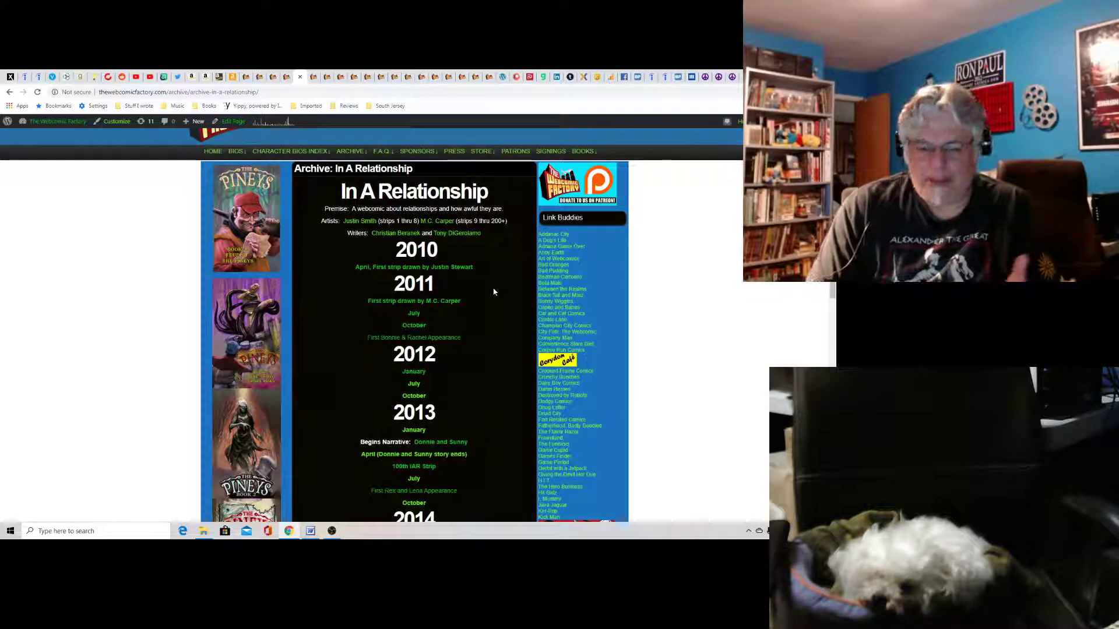
pyautogui.scroll(-3)
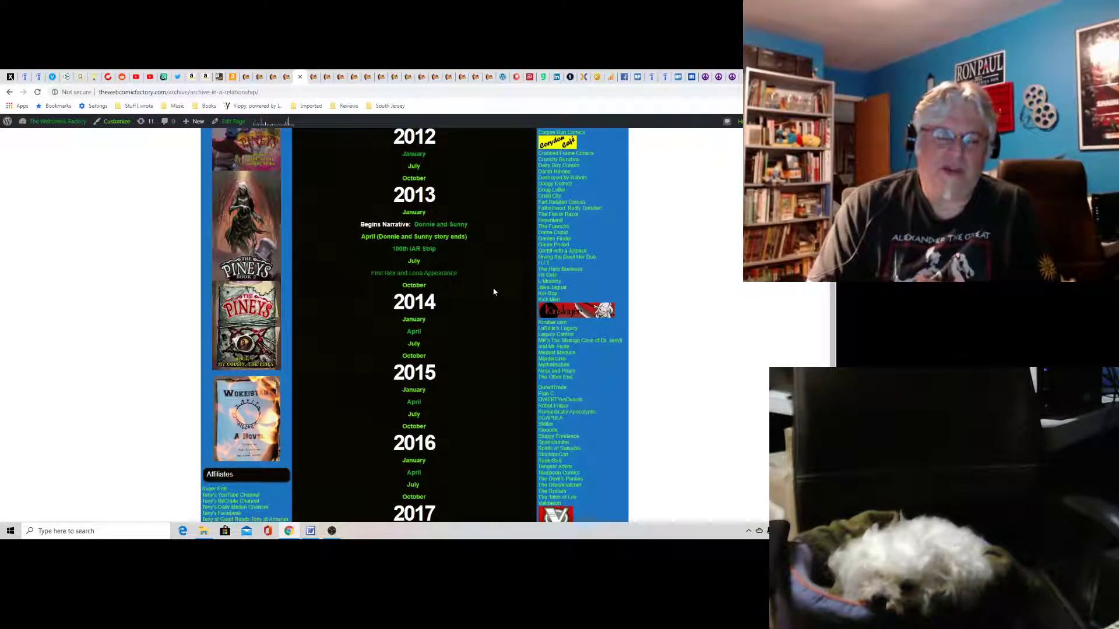
pyautogui.scroll(-3)
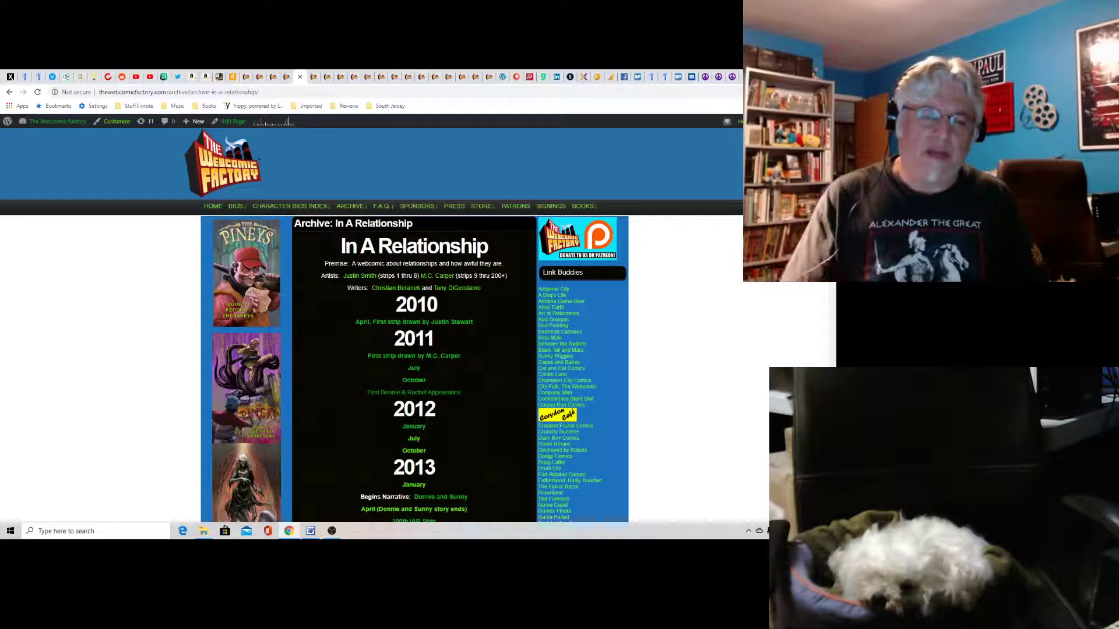
# - Review the archive to its April 2020 end, then bring the OBS recording window forward
pyautogui.scroll(-3)
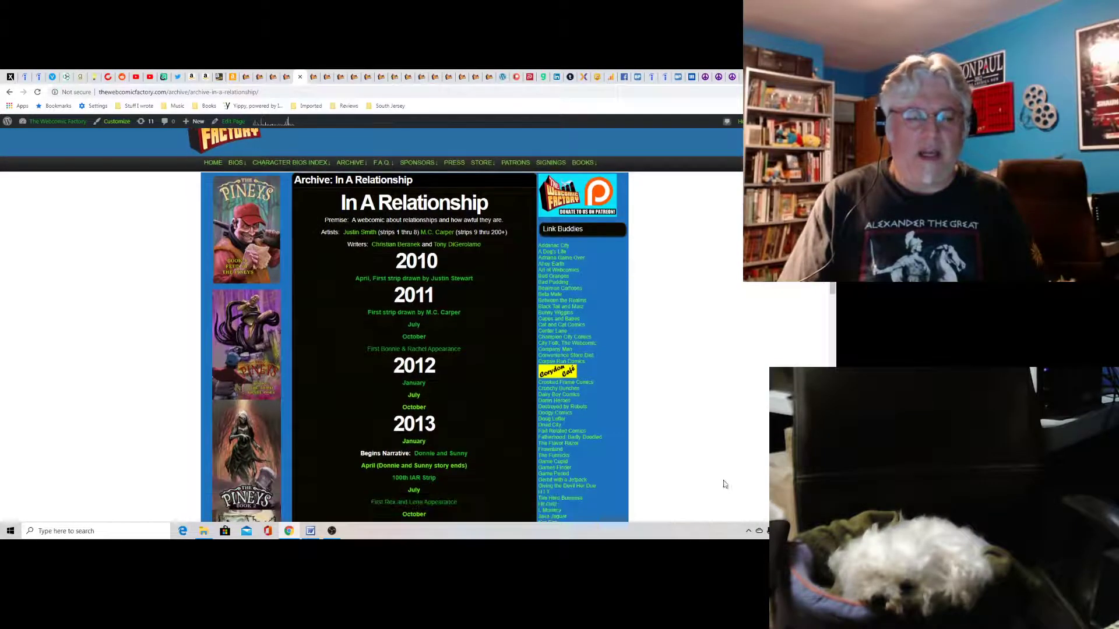
pyautogui.scroll(-3)
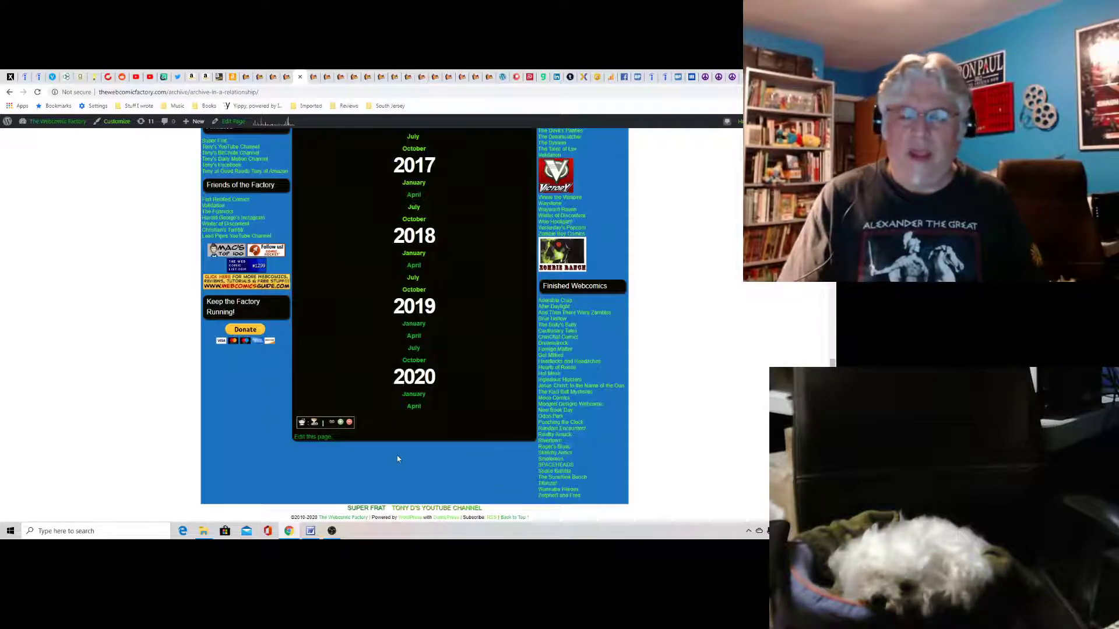
pyautogui.scroll(3)
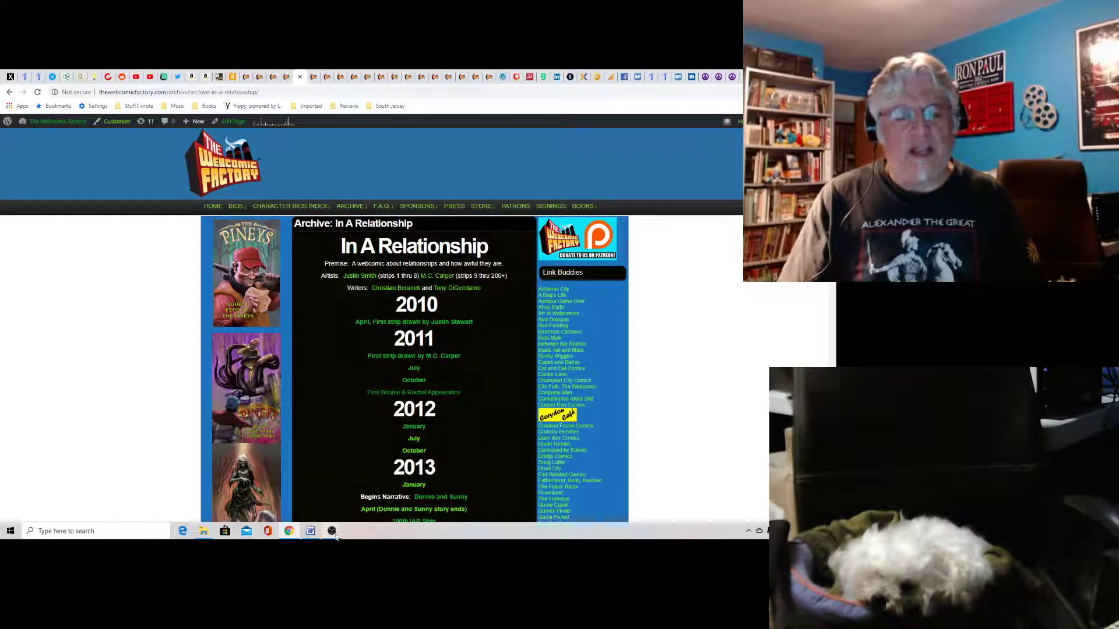
pyautogui.moveTo(331, 530)
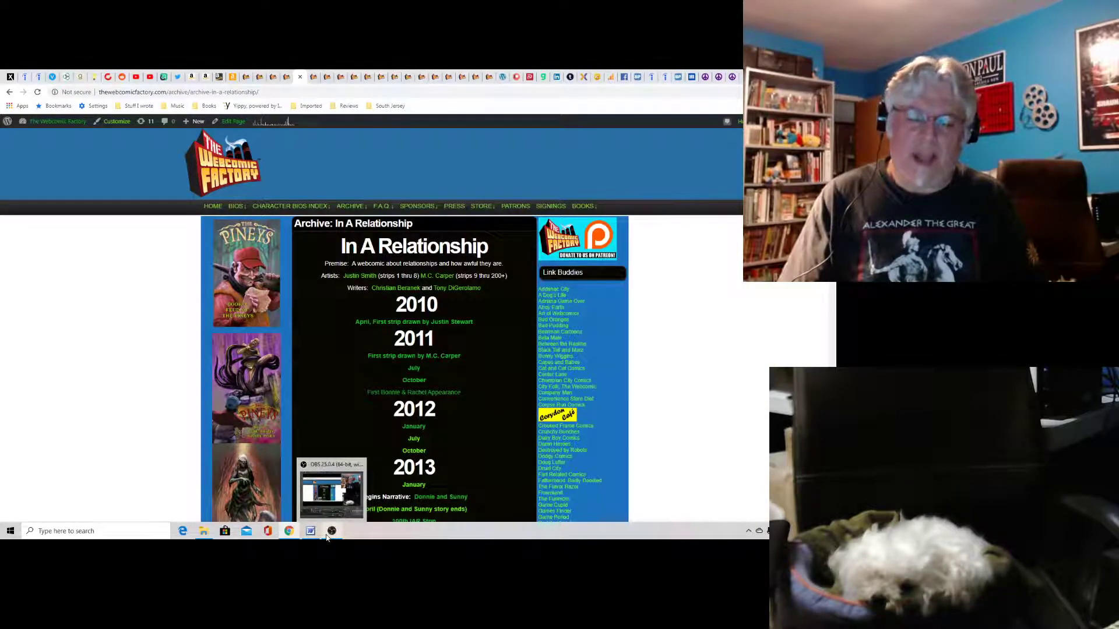
pyautogui.click(330, 531)
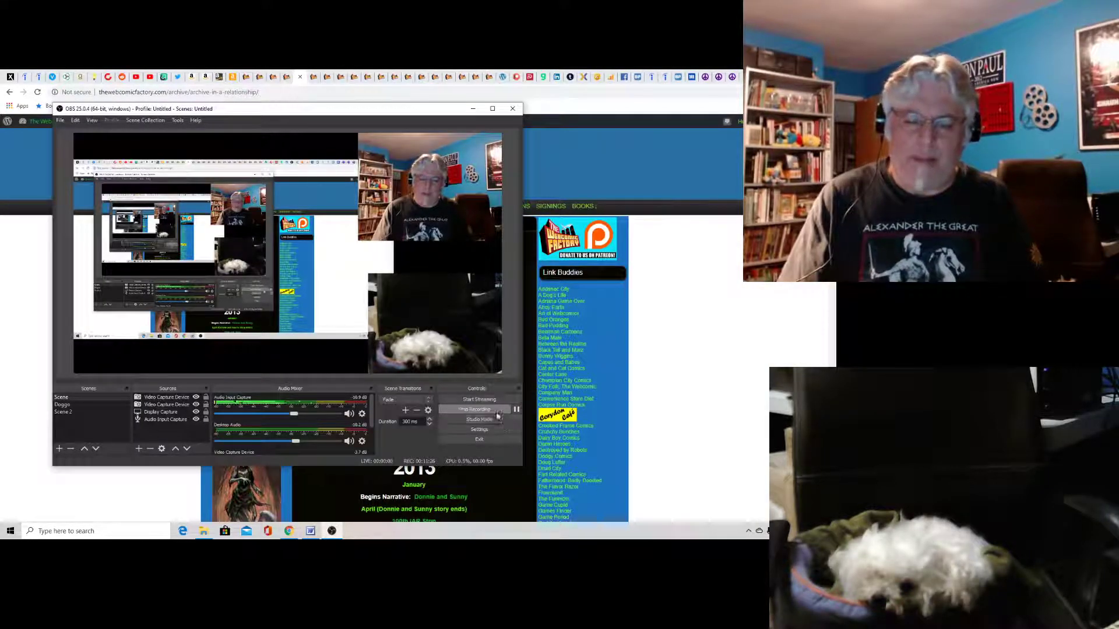